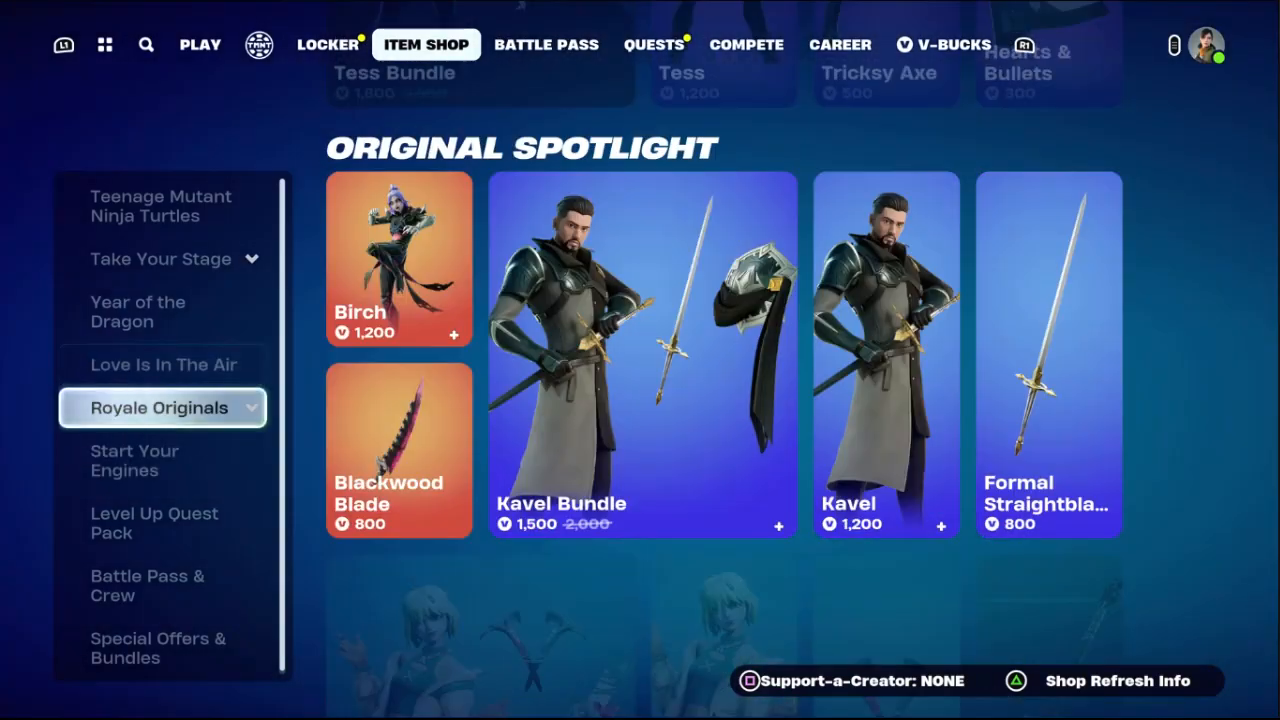
- Leave the Item Shop via the side menu and enter Settings on the Video graphics page
click(160, 206)
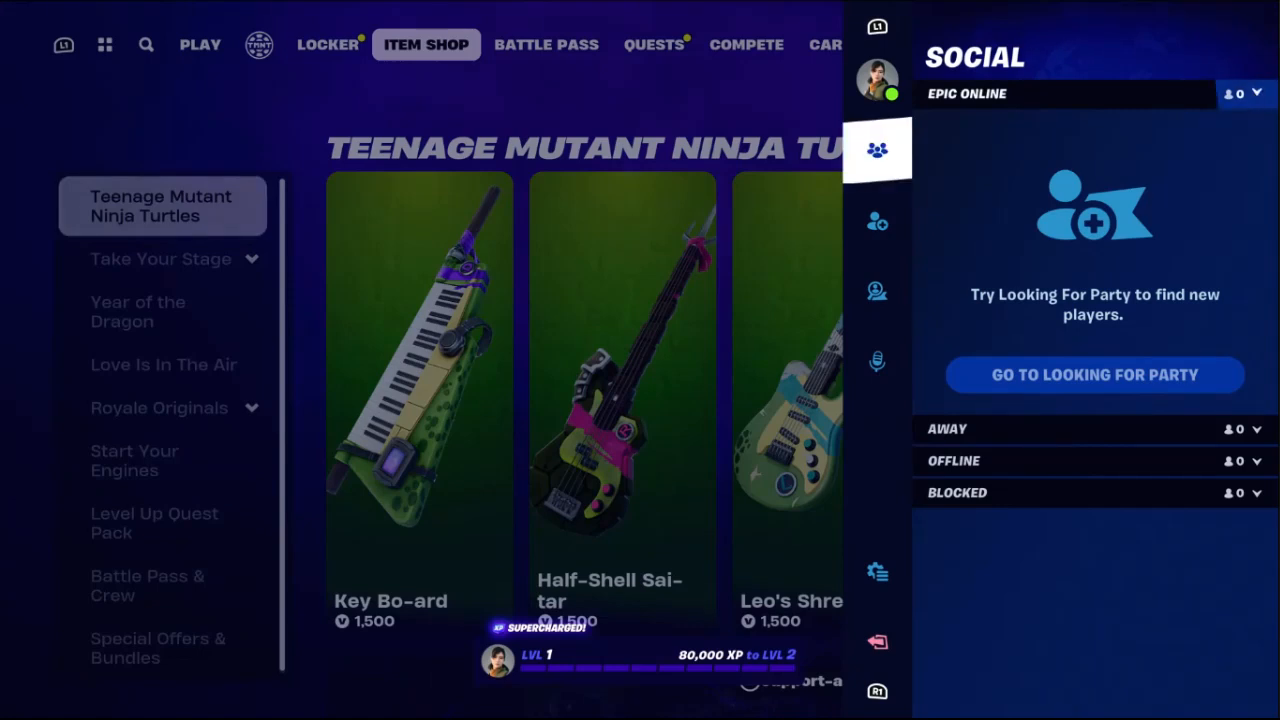
click(876, 572)
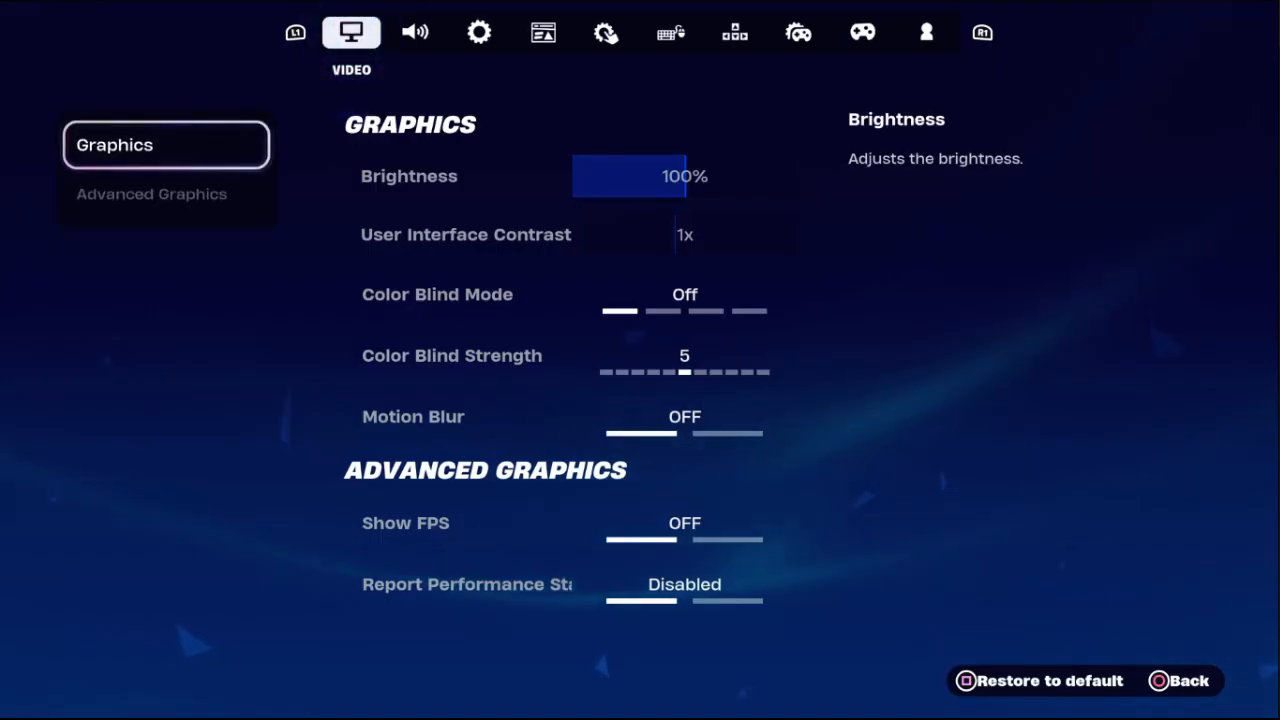
- In the Game tab set Record Replays OFF and Disable Pre-Edit Option OFF under Building
click(480, 32)
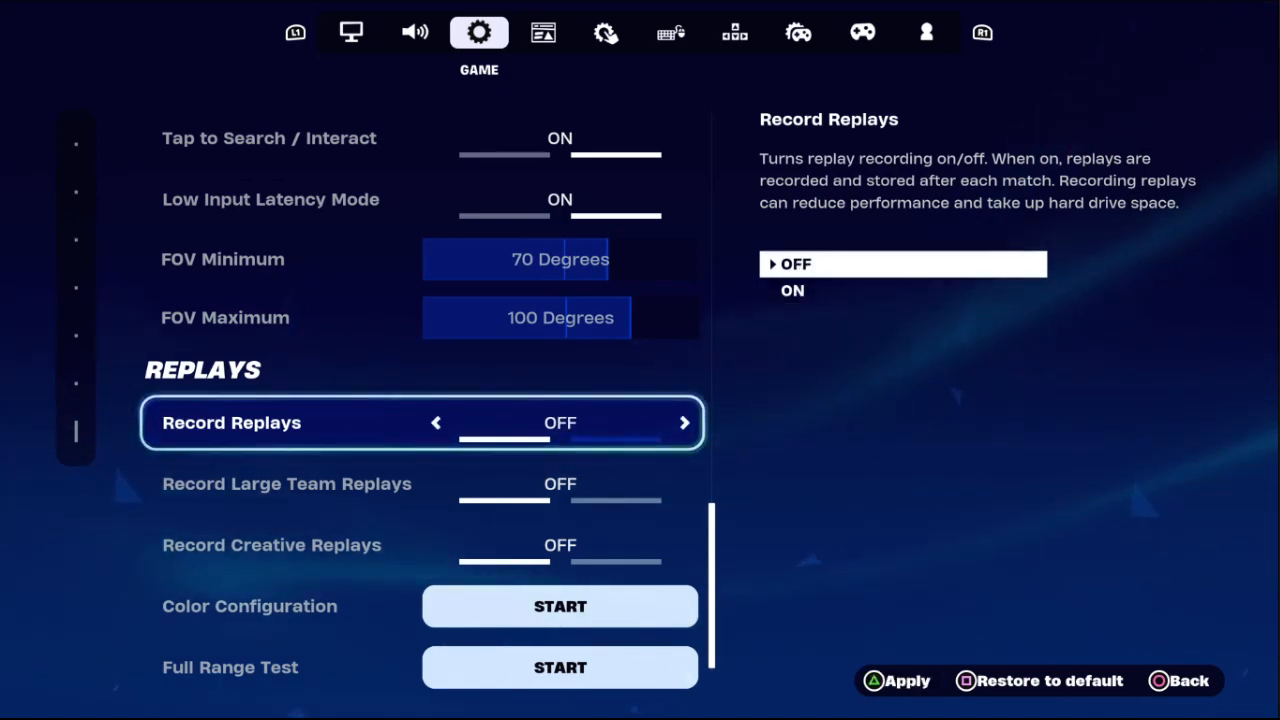
click(112, 288)
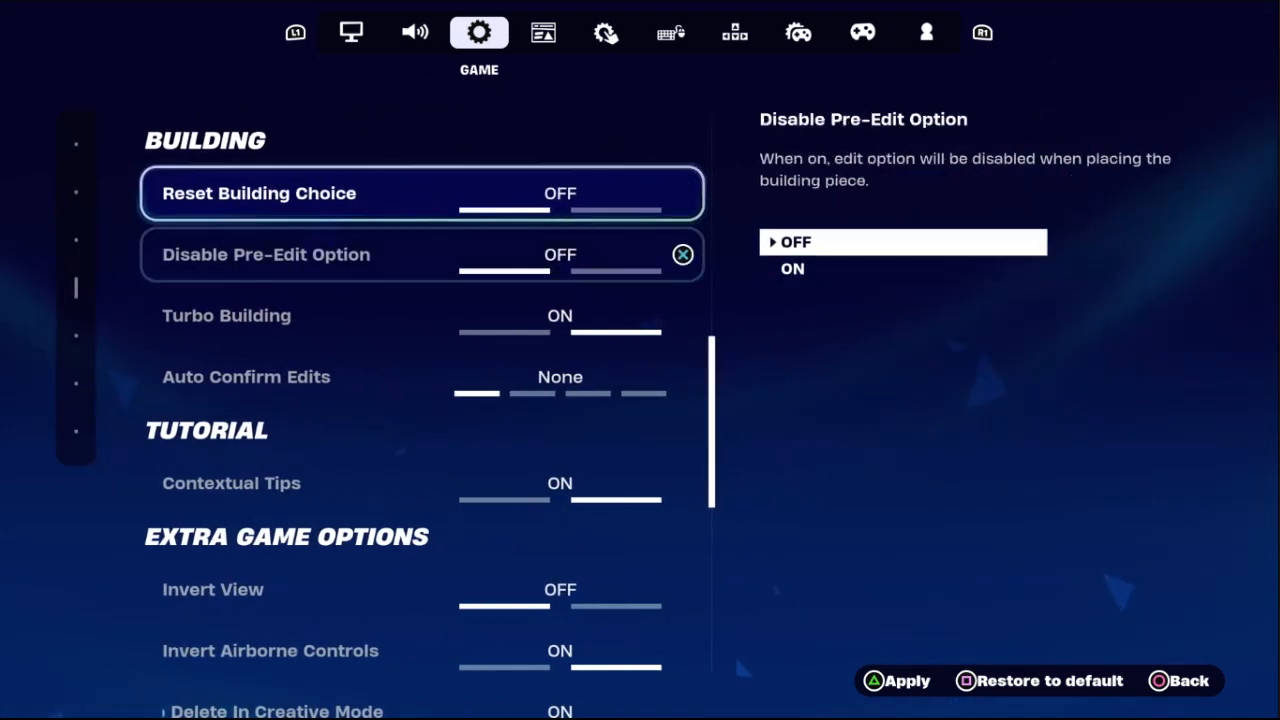
key(Down)
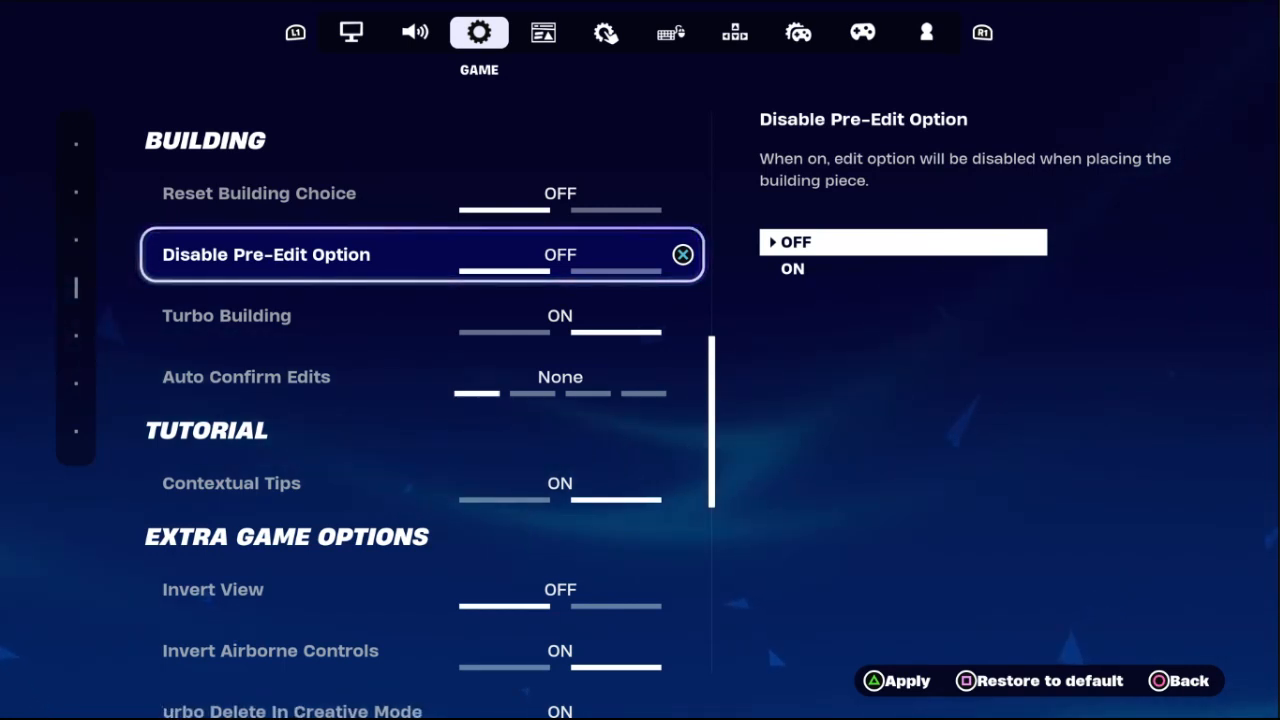
- Move past the Game UI tab to the Audio tab's Sound section with Subtitles
click(544, 32)
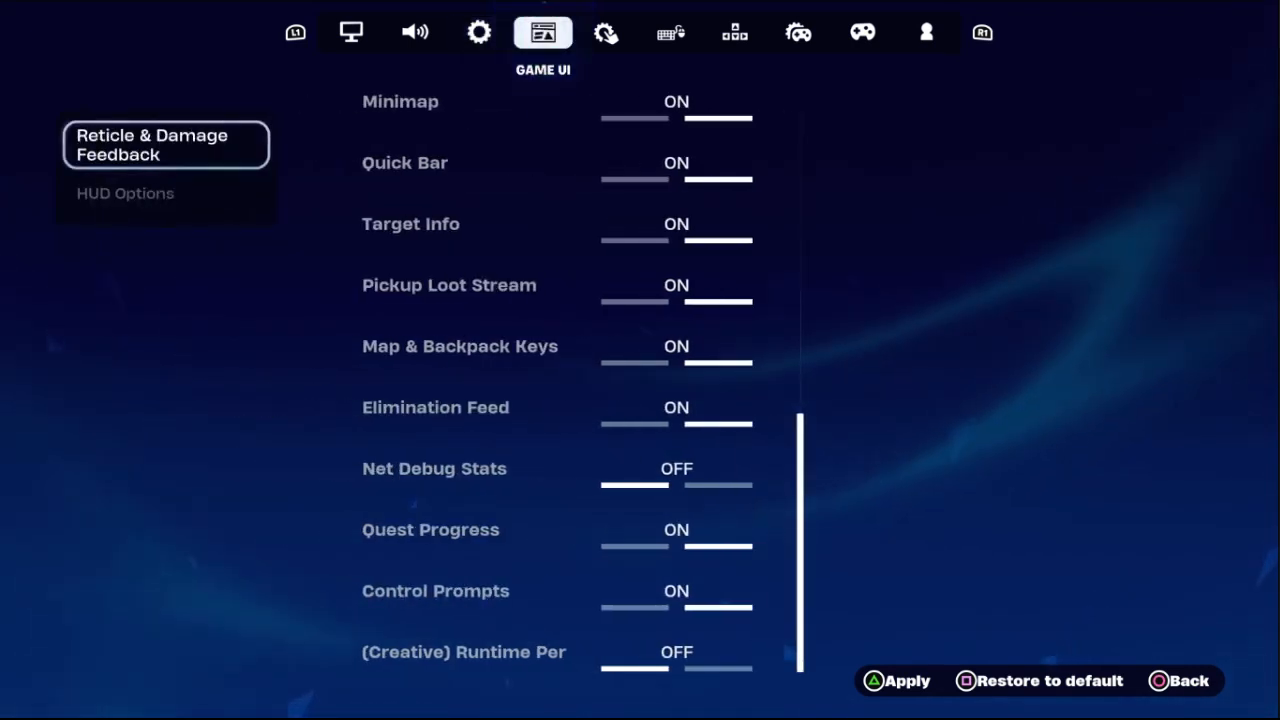
click(416, 32)
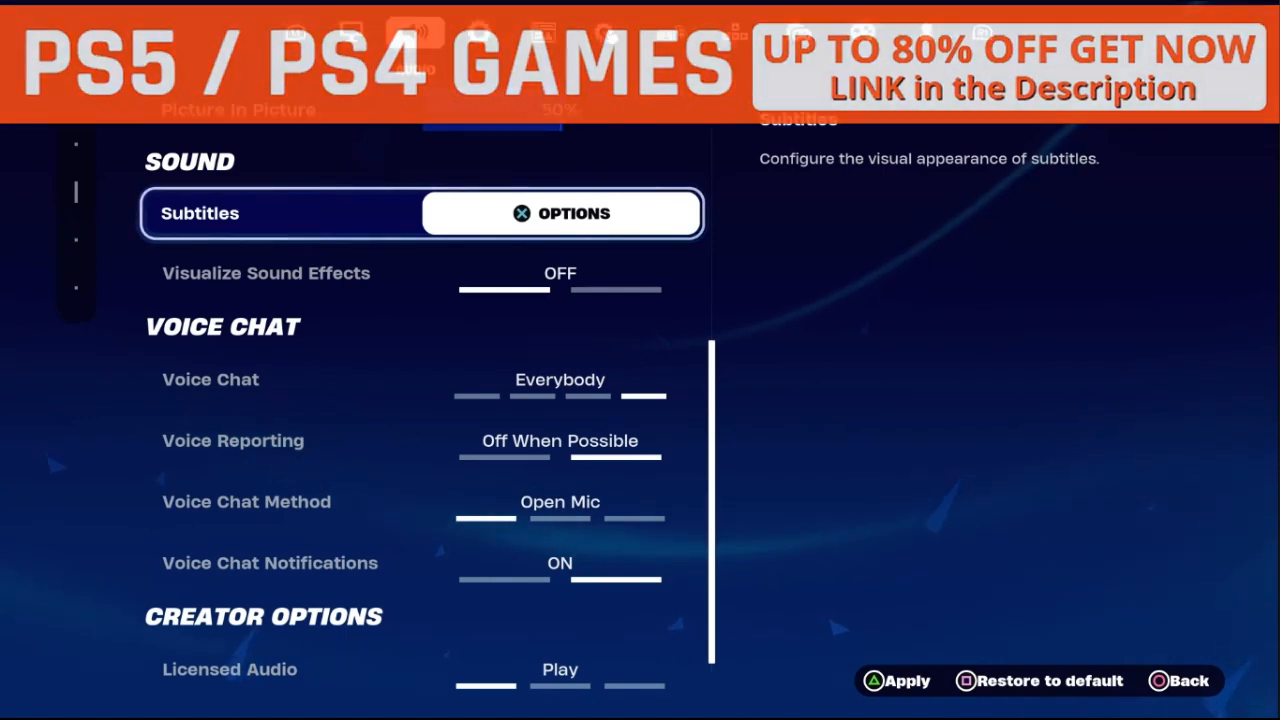
- Set subtitle Text Size to Extra Small, keeping white Text Color and no Text Border
click(574, 212)
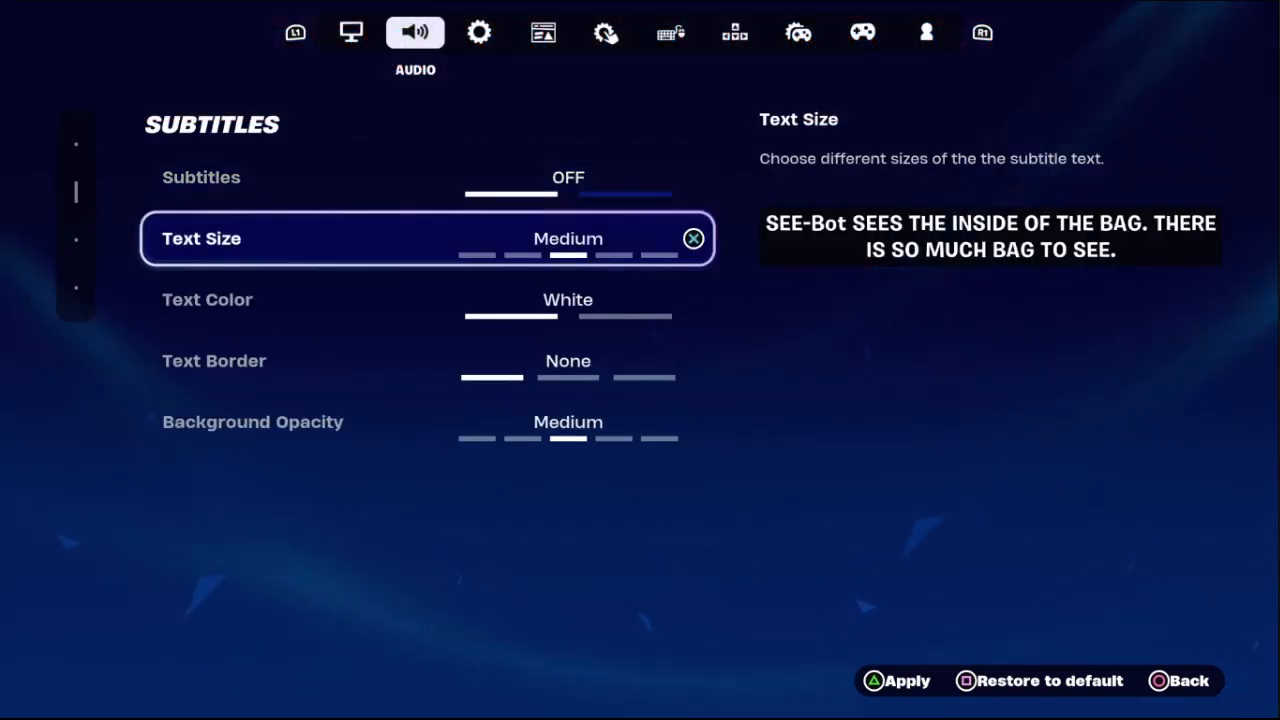
click(440, 238)
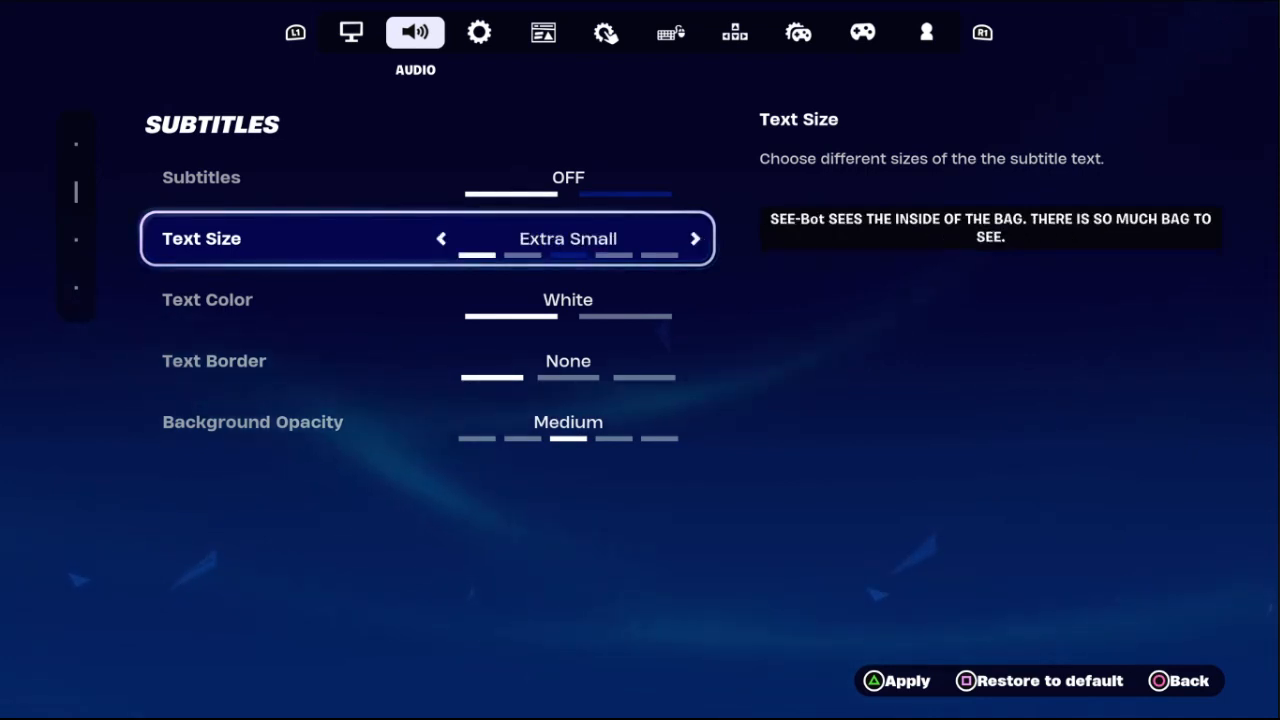
key(down)
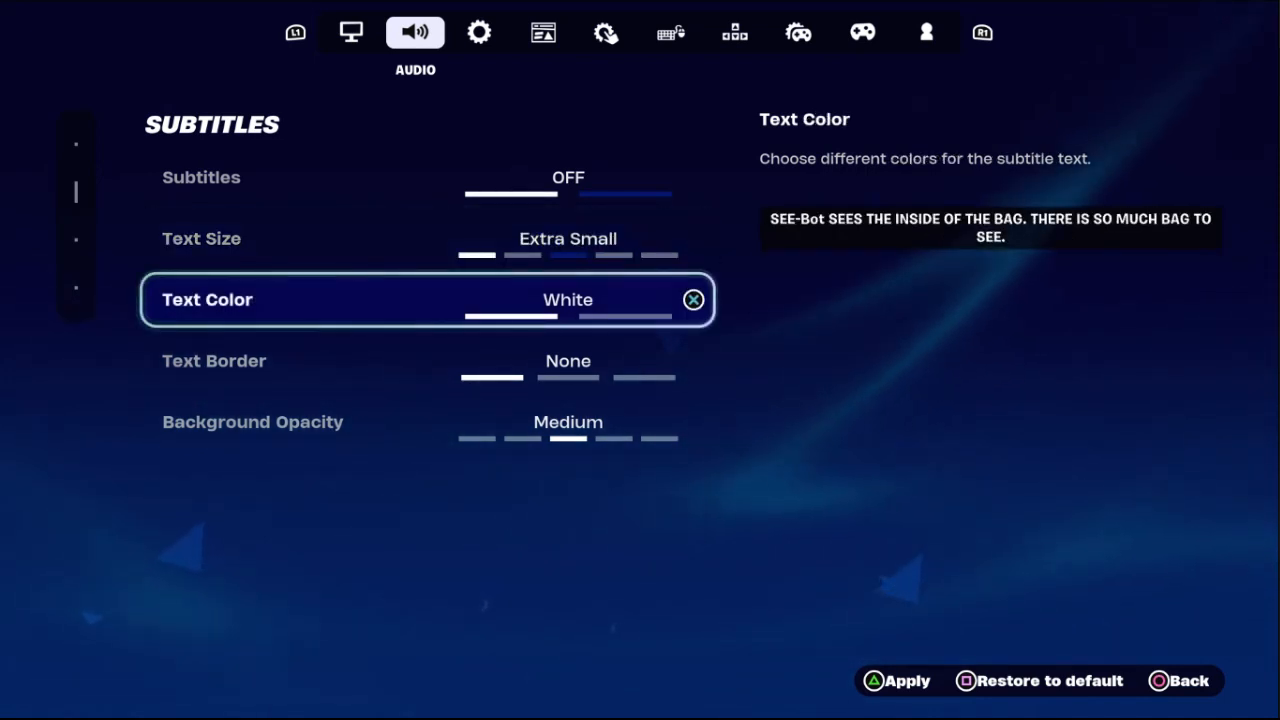
key(down)
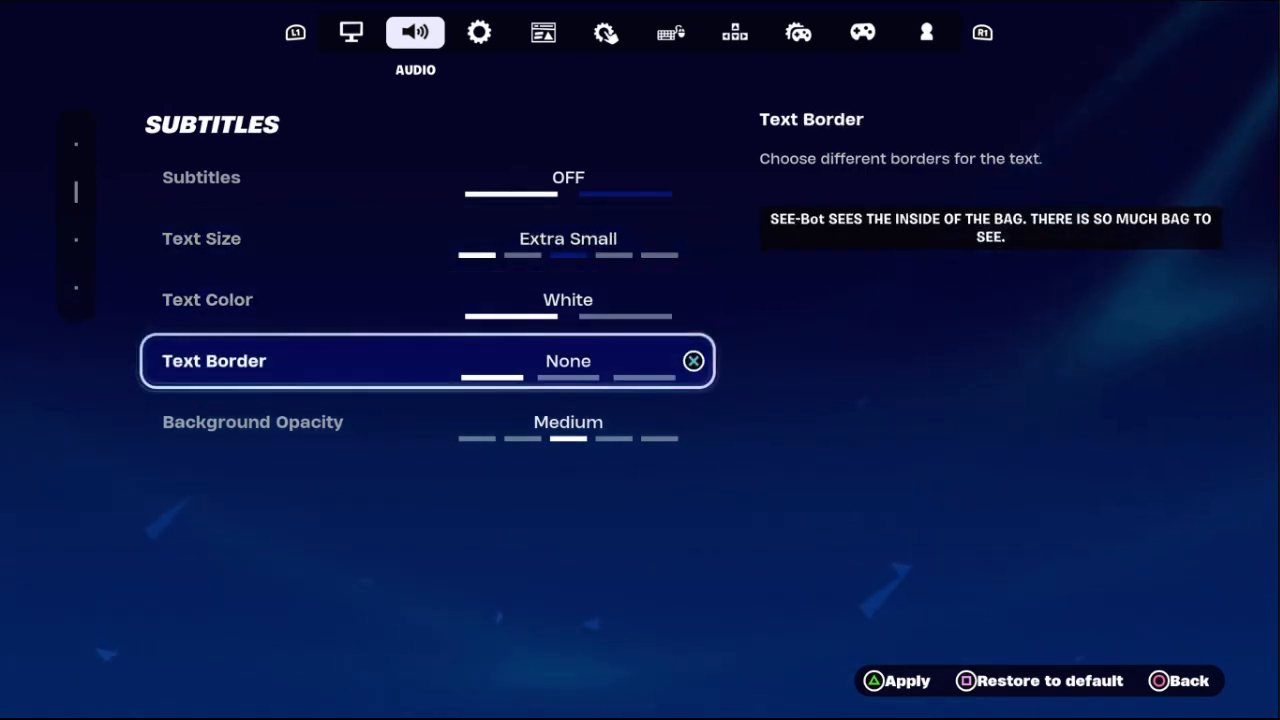
key(down)
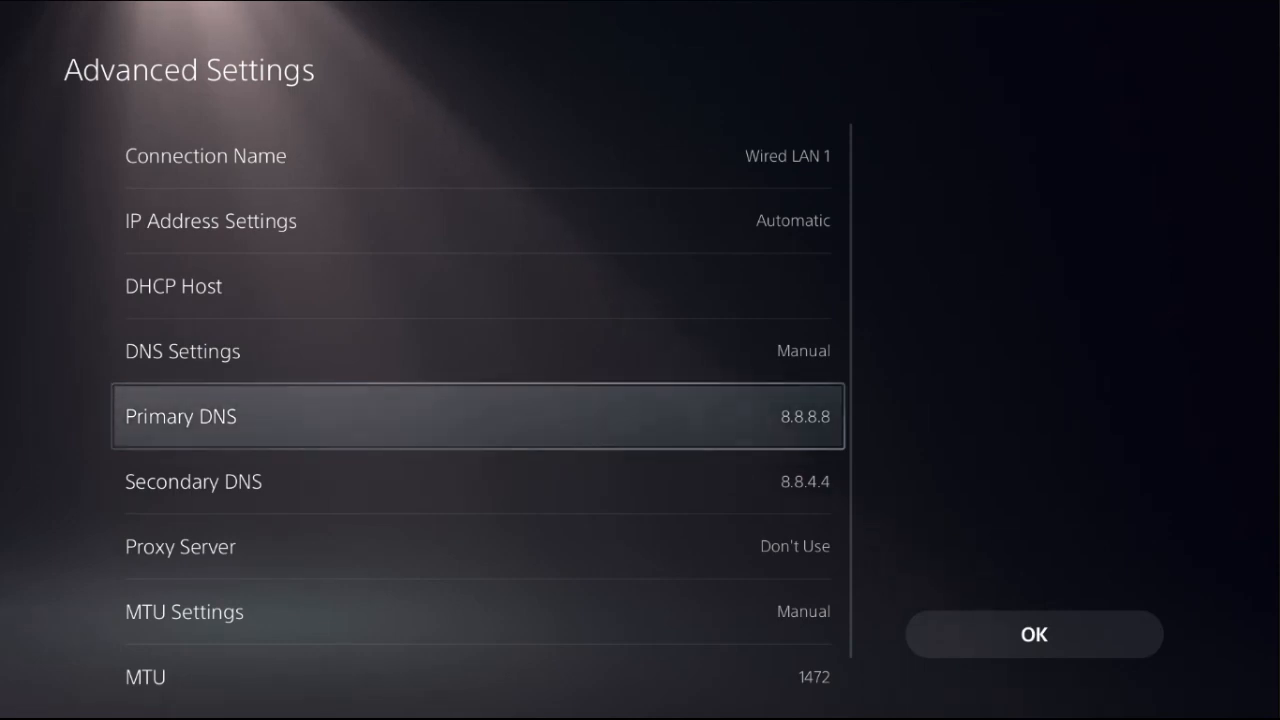
- Review the manual DNS entries 8.8.8.8 primary and 8.8.4.4 secondary with MTU 1472
key(down)
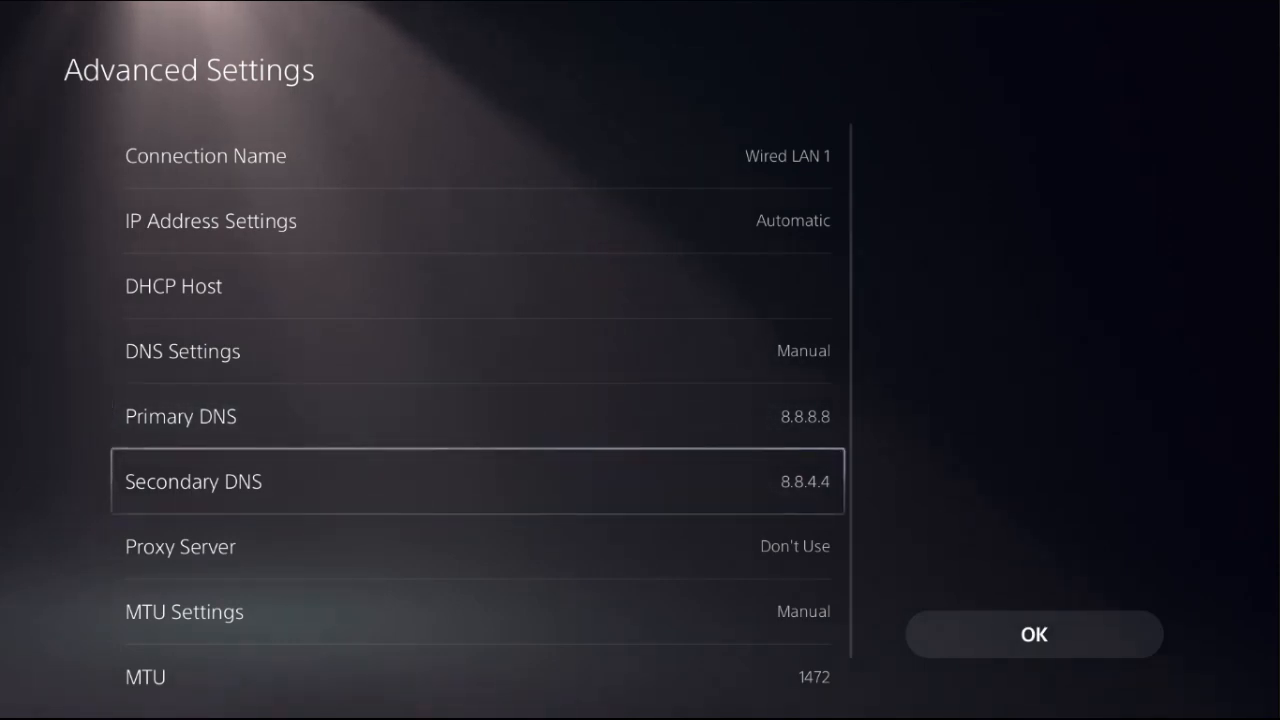